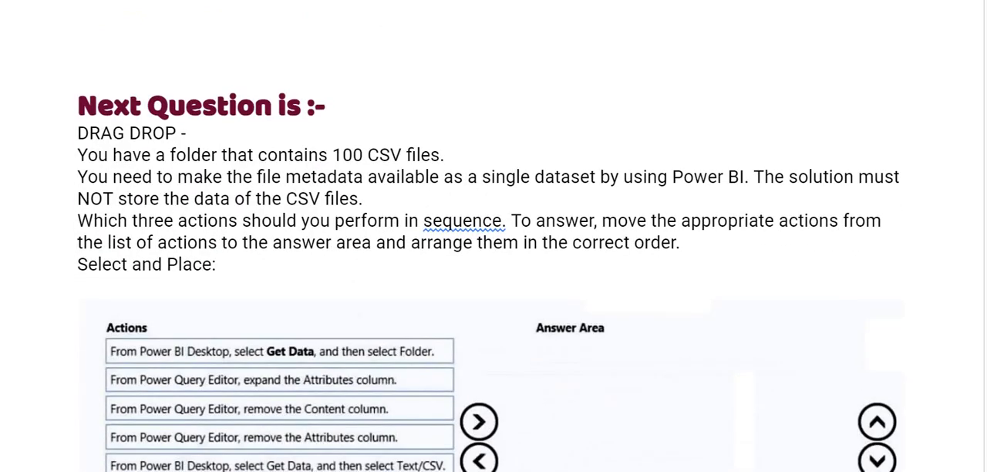
{"action": "scroll", "scroll_direction": "up", "scroll_amount": 3}
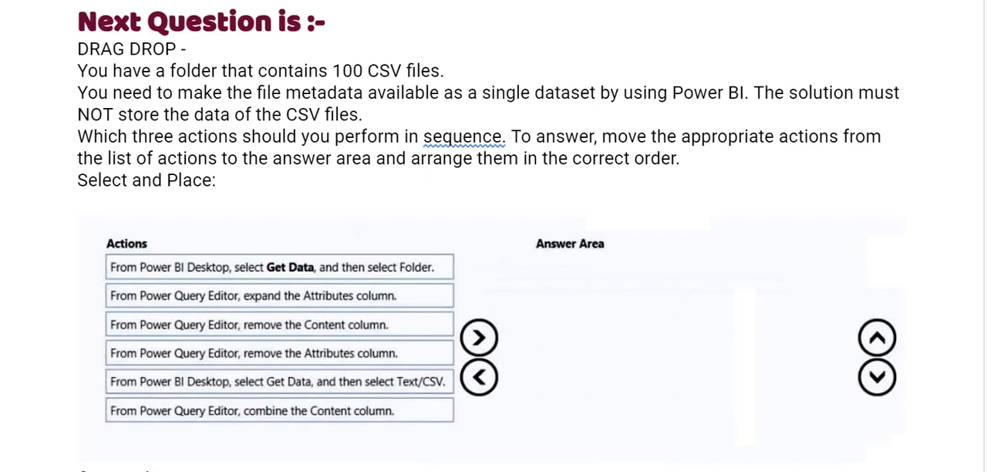
{"action": "scroll", "scroll_direction": "down", "scroll_amount": 3}
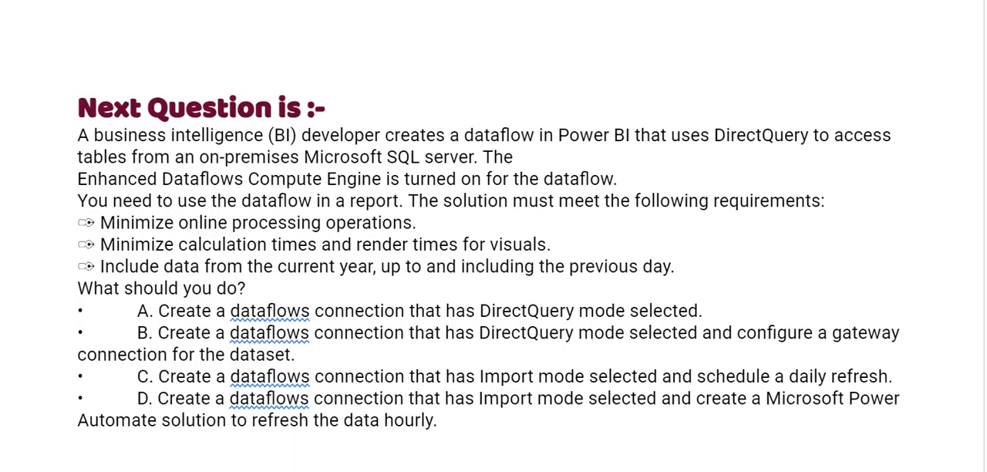
{"action": "scroll", "scroll_direction": "up", "scroll_amount": 3}
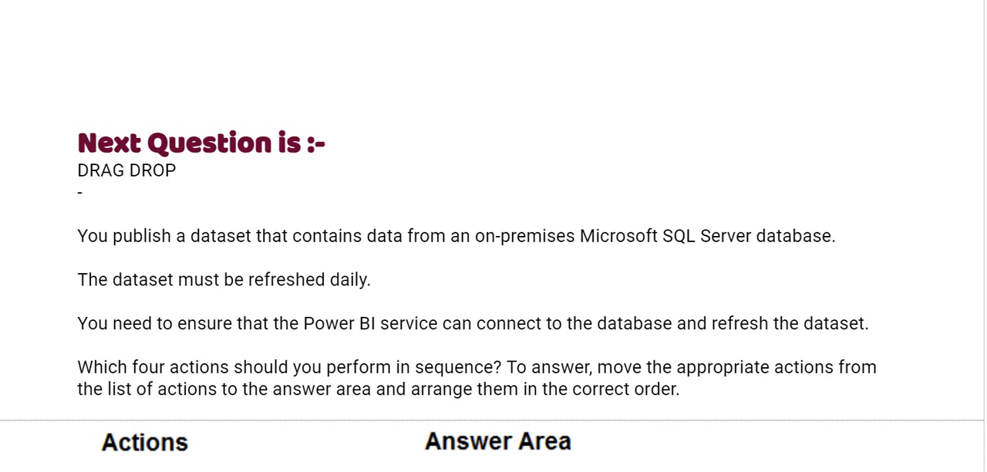
{"action": "scroll", "scroll_direction": "down", "scroll_amount": 3}
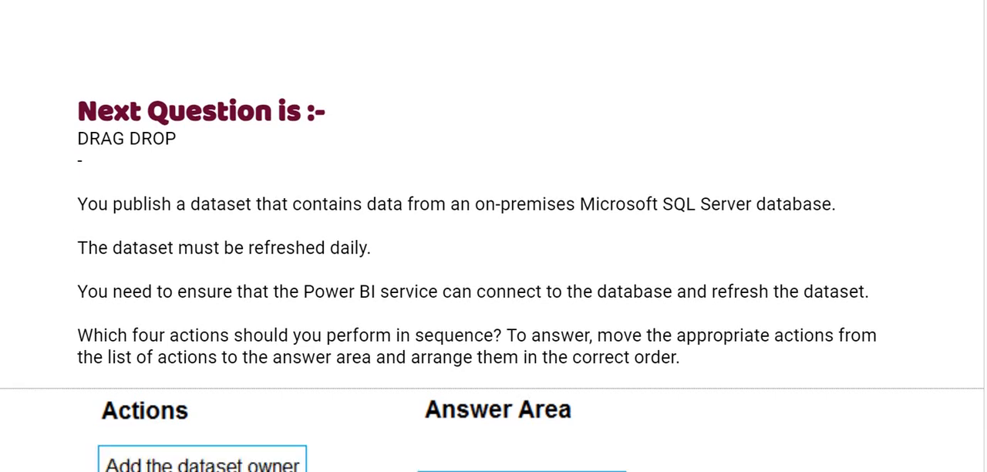
{"action": "scroll", "scroll_direction": "down", "scroll_amount": 3}
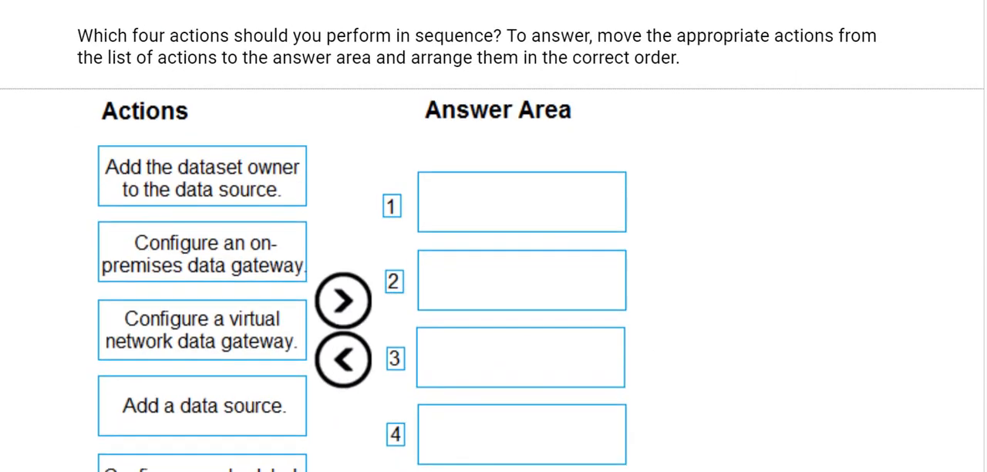